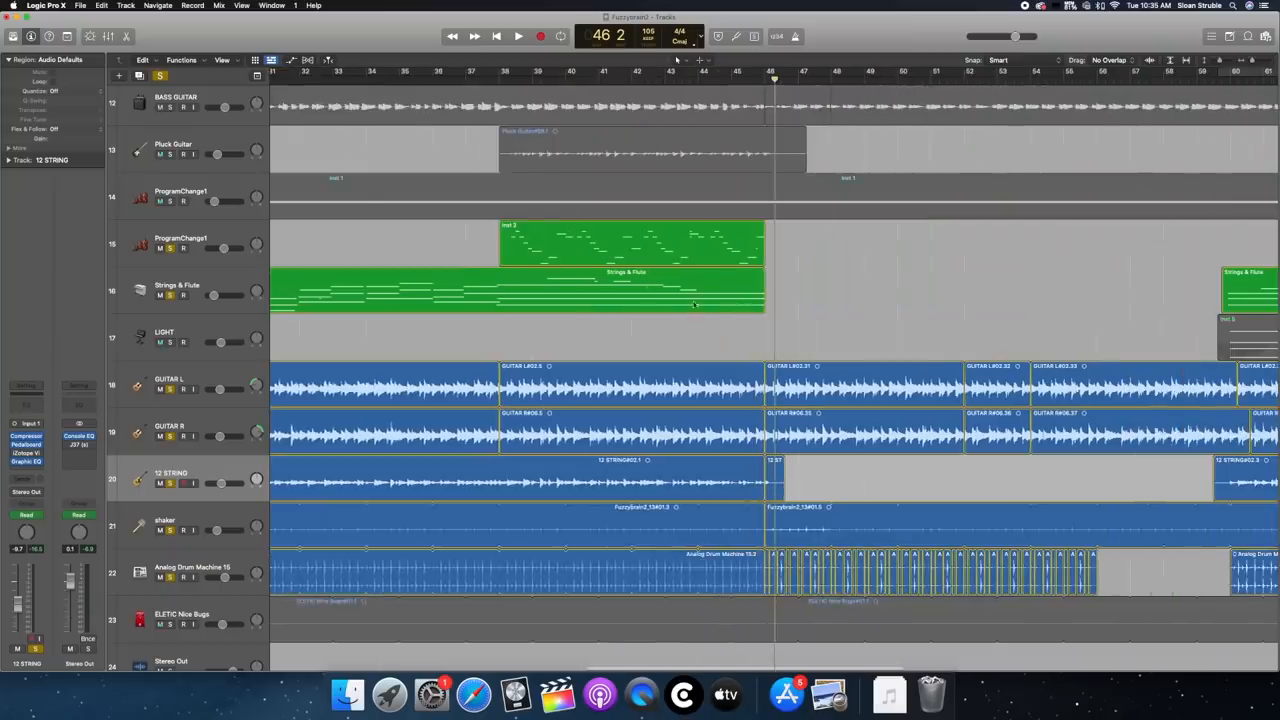
pyautogui.hscroll(3)
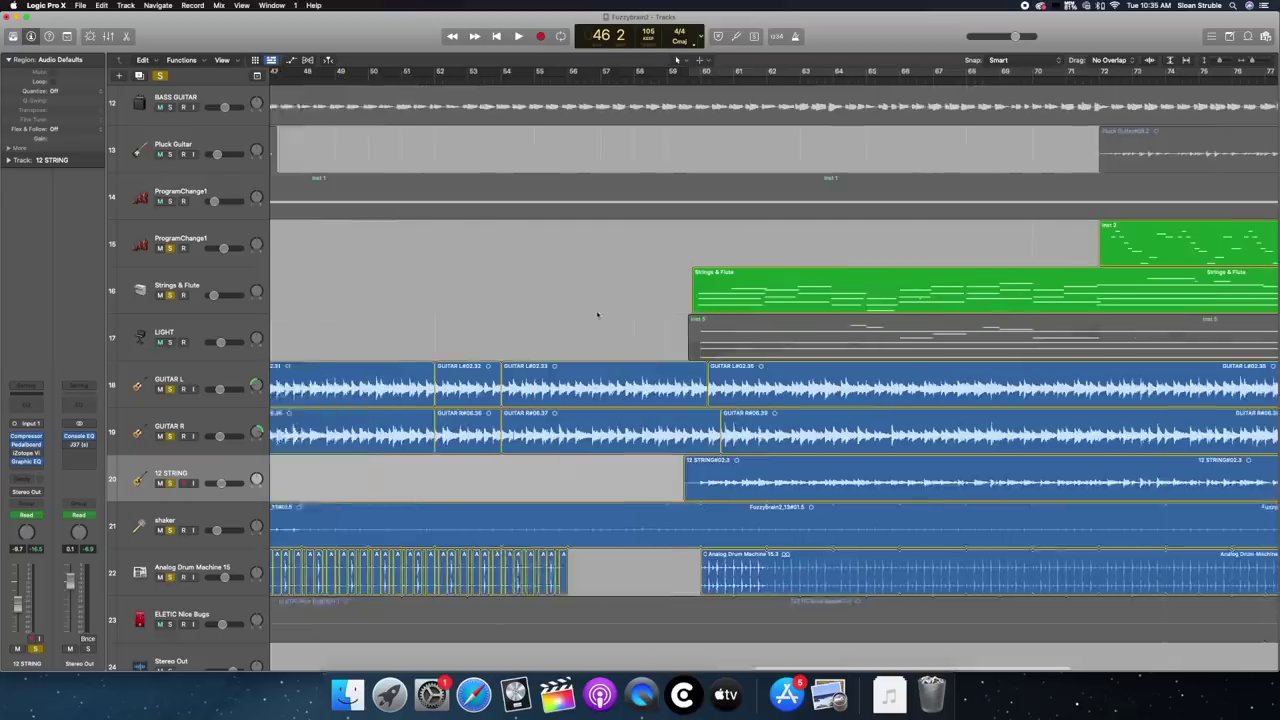